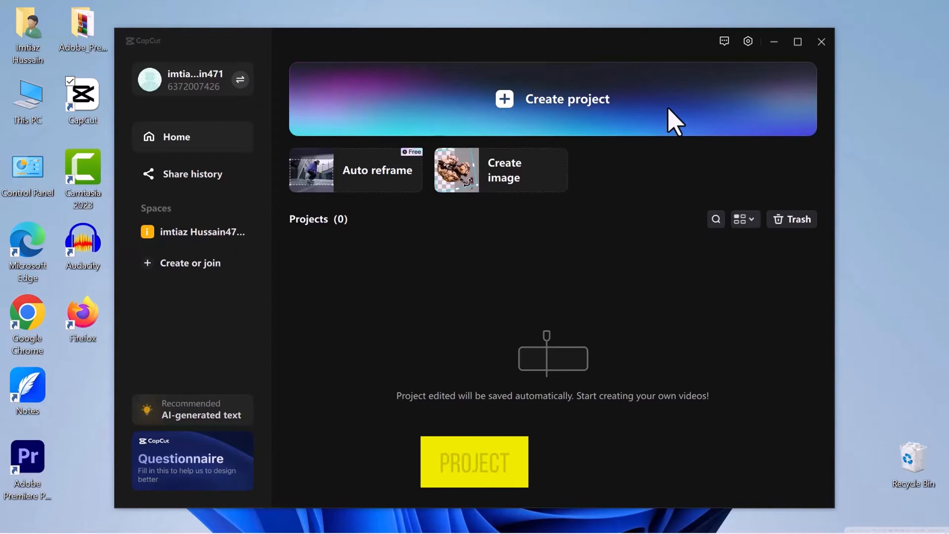
# Create a new project from the home screen to reach the empty editor.
pyautogui.click(568, 99)
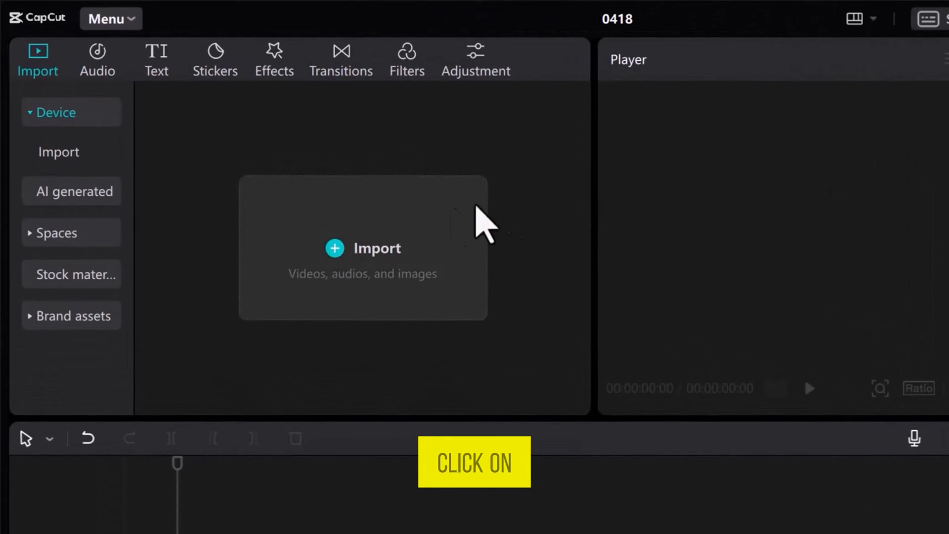
# Import the network animation and alarm clock videos from the computer into the project.
pyautogui.click(363, 248)
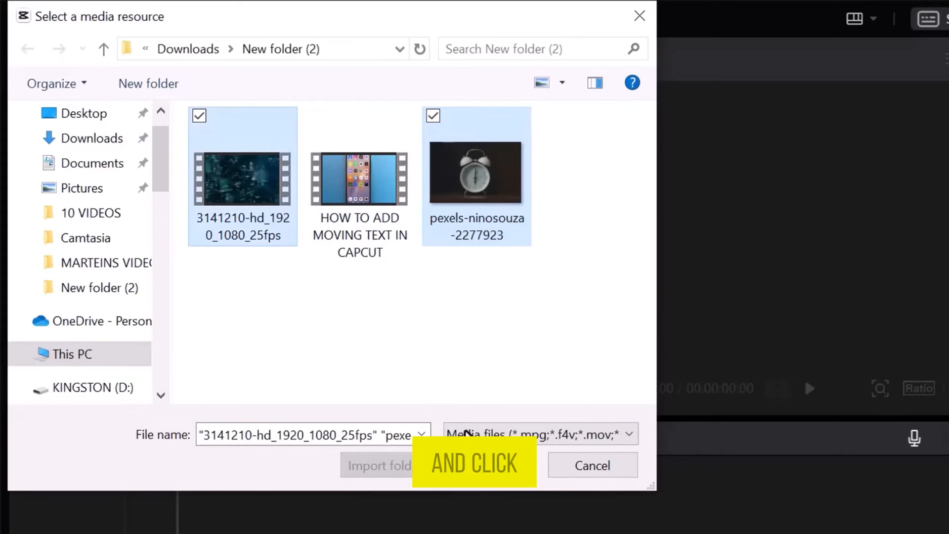
pyautogui.click(378, 466)
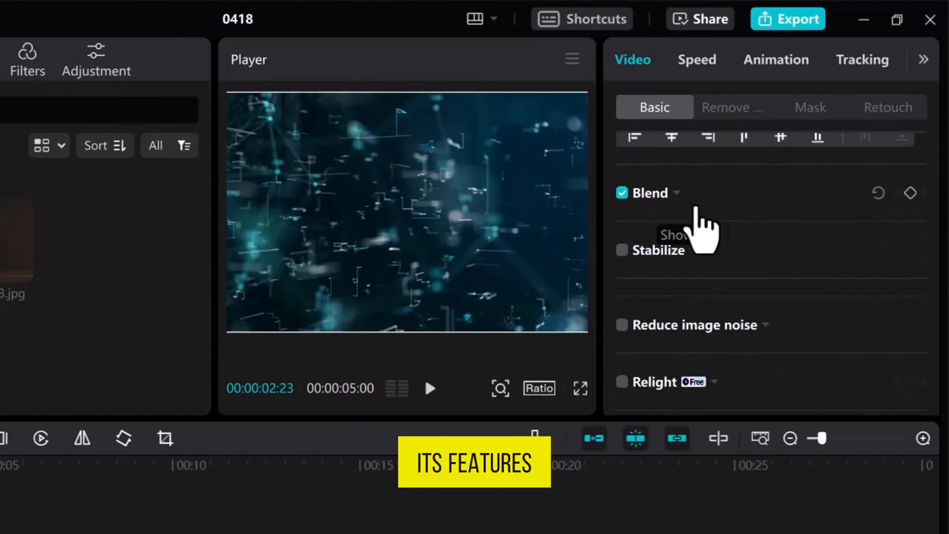
# Enable Blend on the clock clip and lower its opacity to 40%.
pyautogui.click(677, 194)
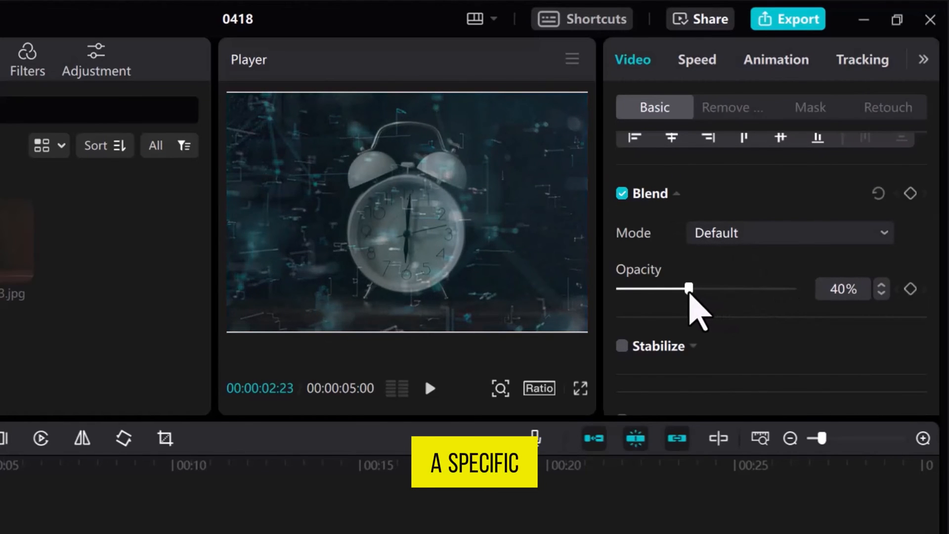